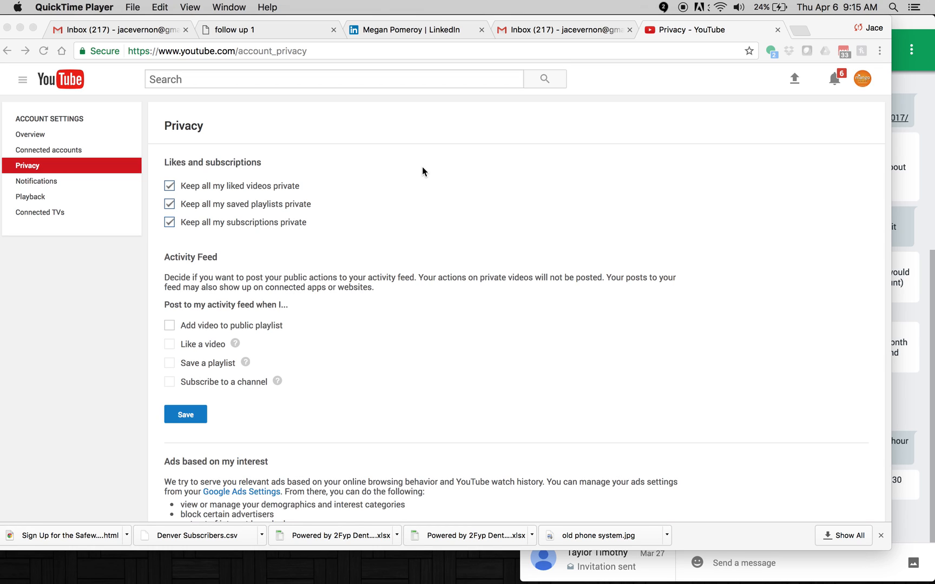
mouse_move(459, 155)
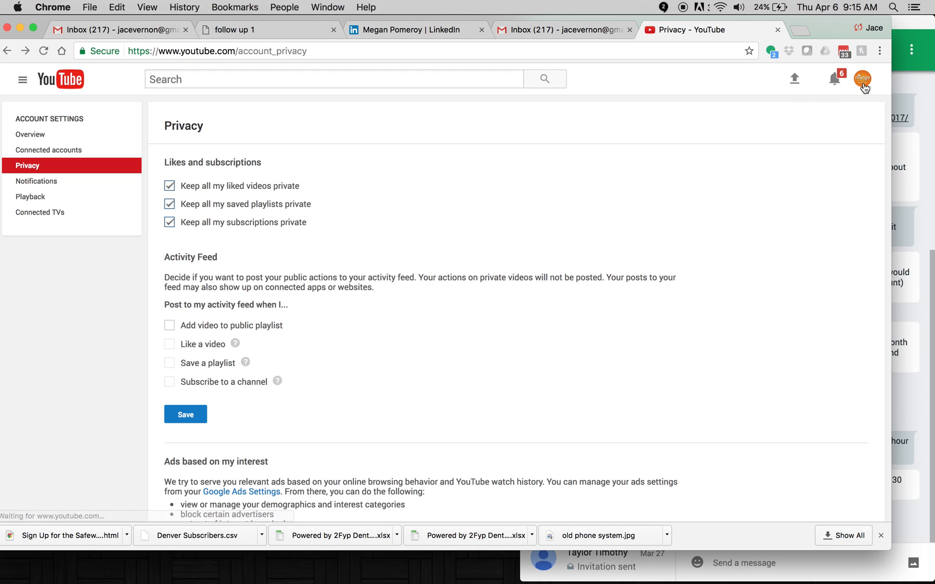
Switch YouTube to another signed-in account via the avatar account switcher
left_click(862, 78)
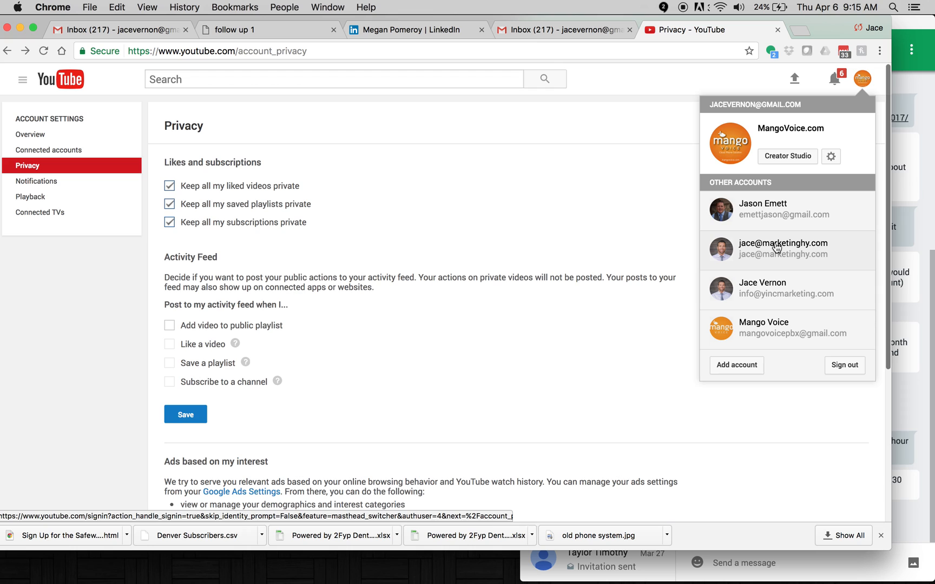
left_click(782, 248)
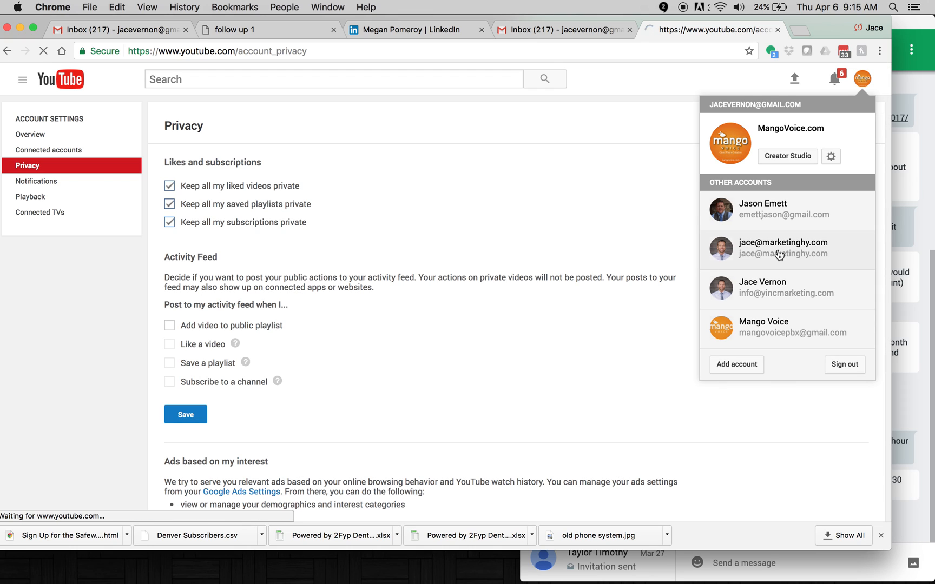
left_click(862, 78)
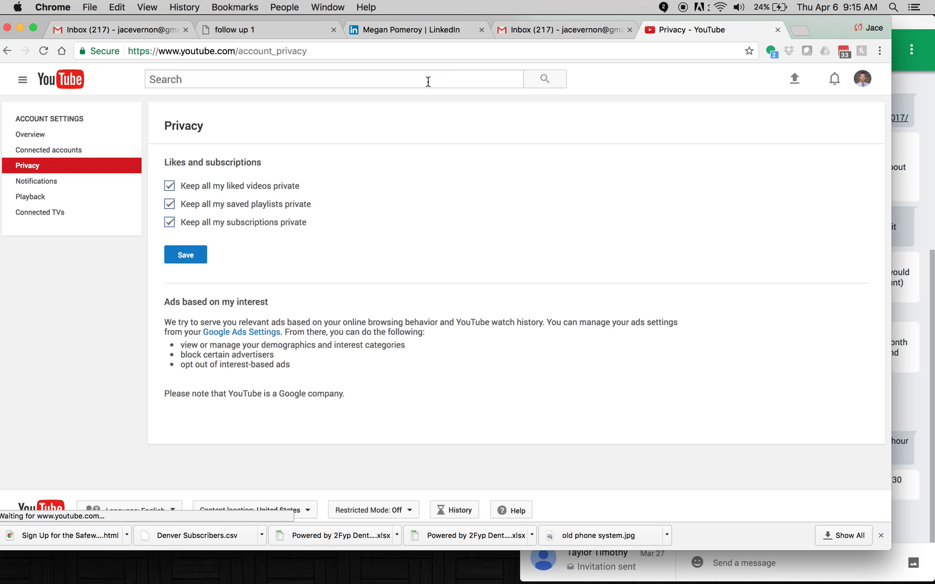
From the account overview, switch accounts again to reach the 'Use YouTube as...' channel chooser
left_click(861, 78)
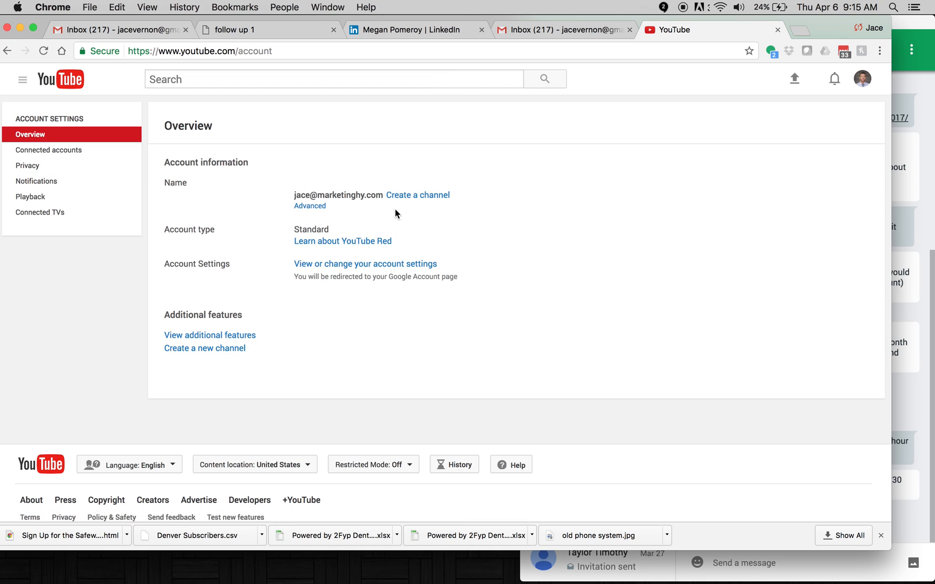
mouse_move(365, 264)
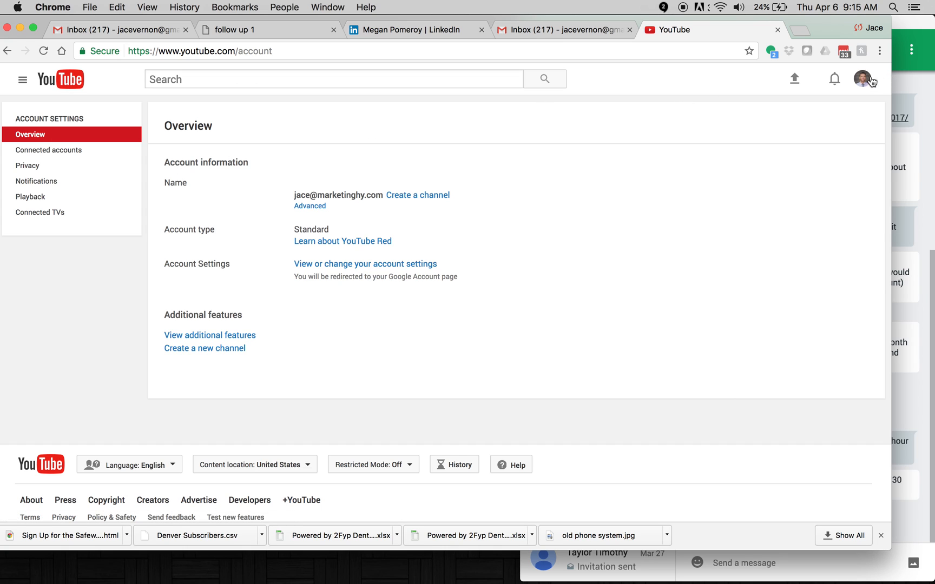
left_click(862, 79)
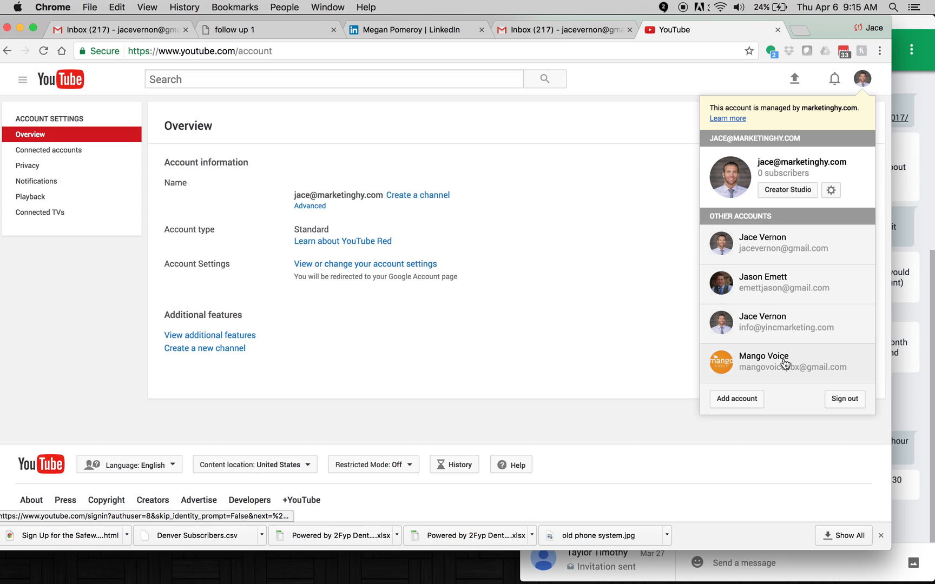
left_click(785, 243)
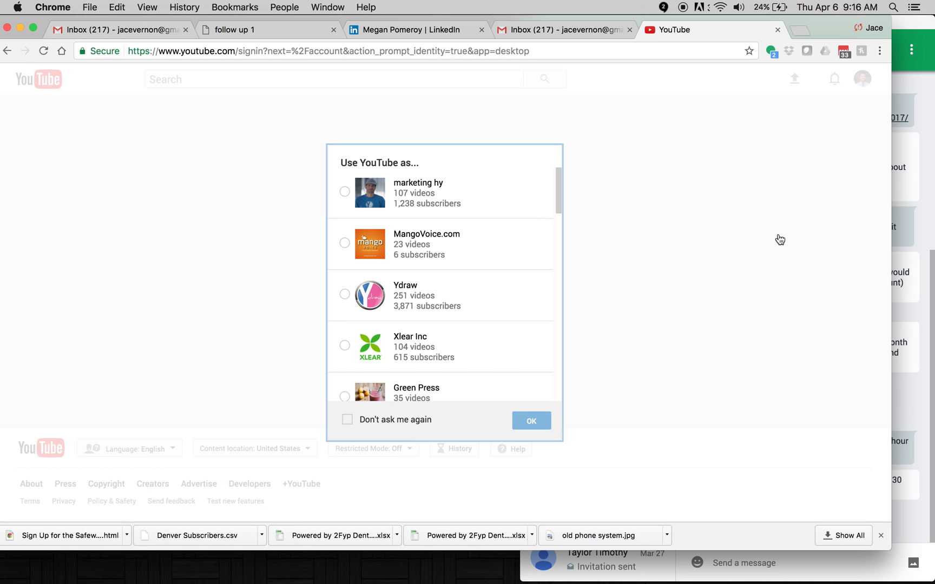
Use YouTube as the marketing hy channel, dismiss the notice and go to 'Add or remove managers'
left_click(530, 420)
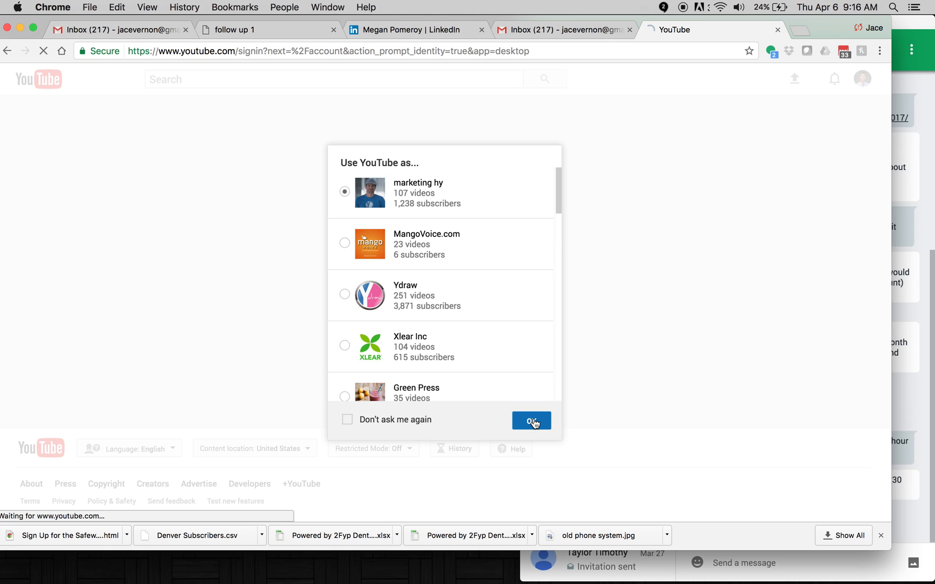
left_click(530, 420)
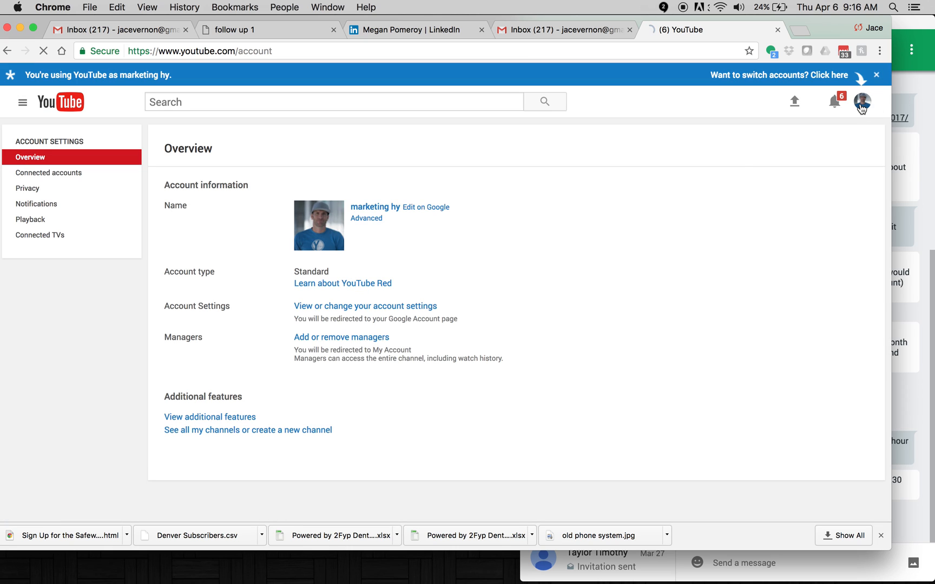
left_click(861, 102)
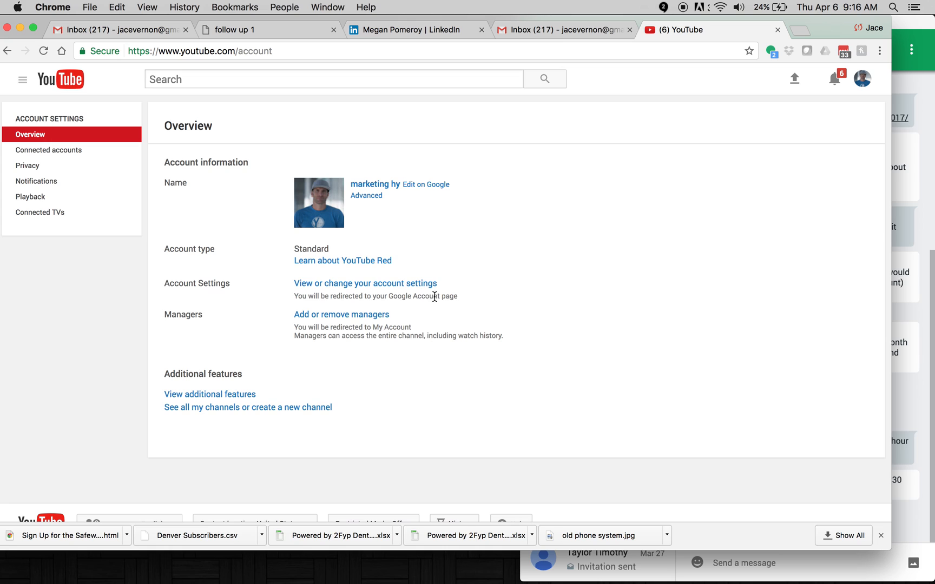
left_click(342, 314)
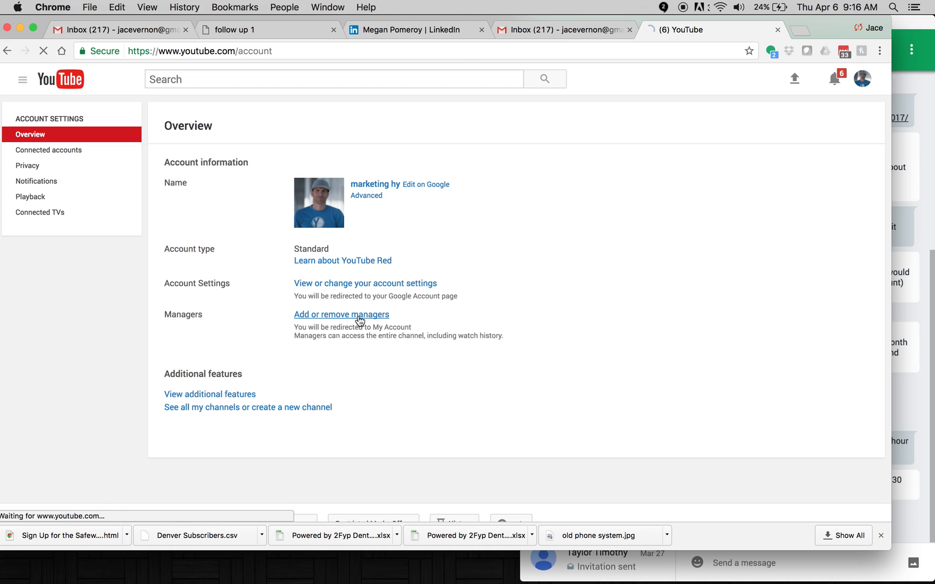
Reach Manage Permissions for the marketing hy Brand Account and start inviting new users
left_click(341, 314)
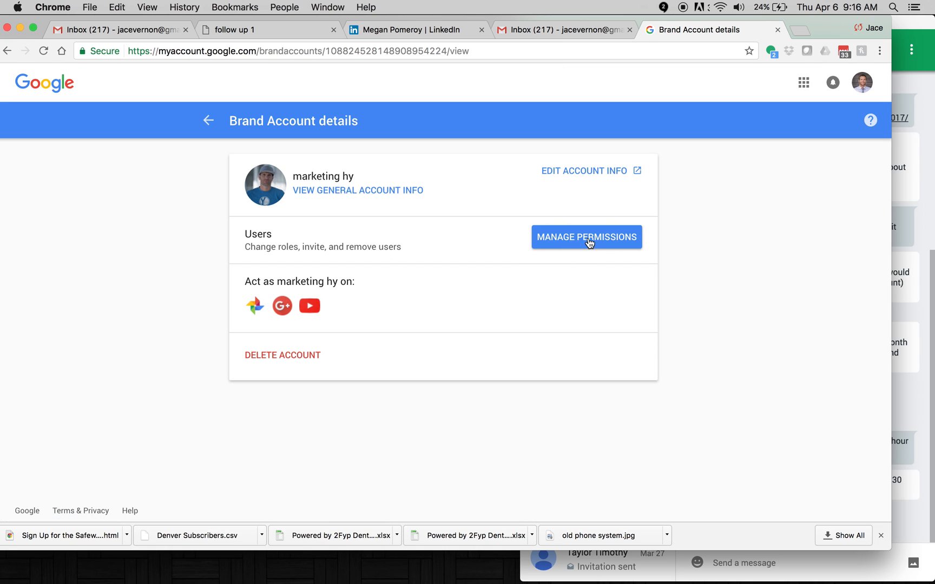
left_click(586, 237)
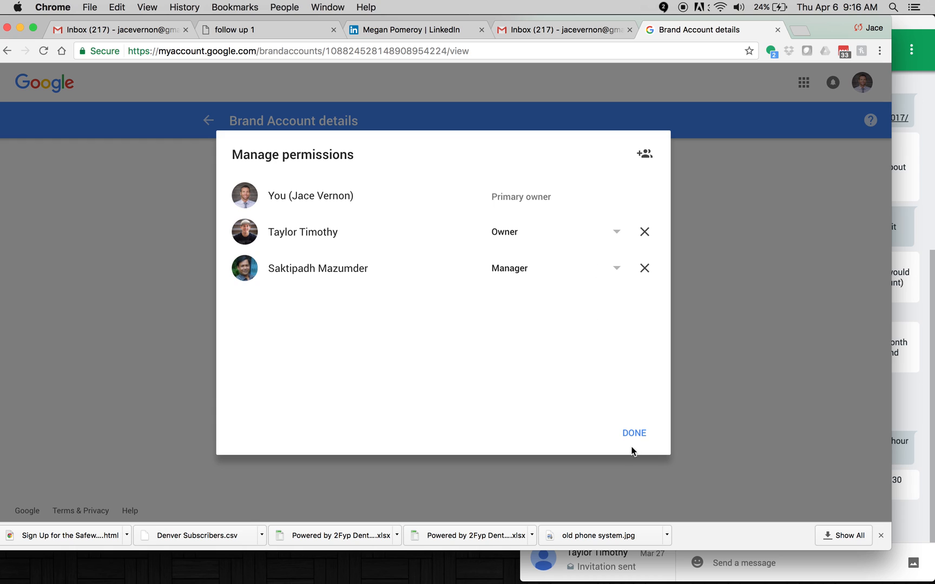
left_click(634, 433)
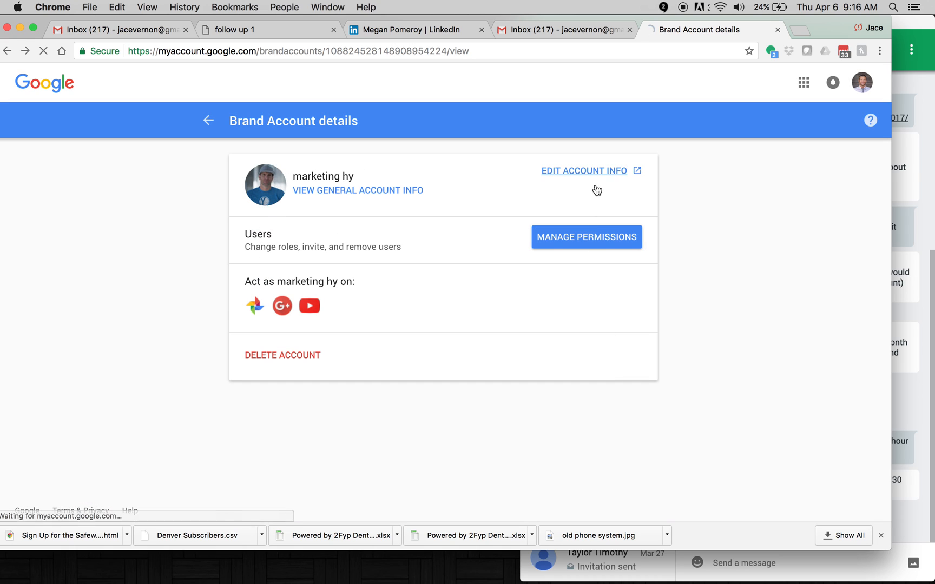
left_click(585, 237)
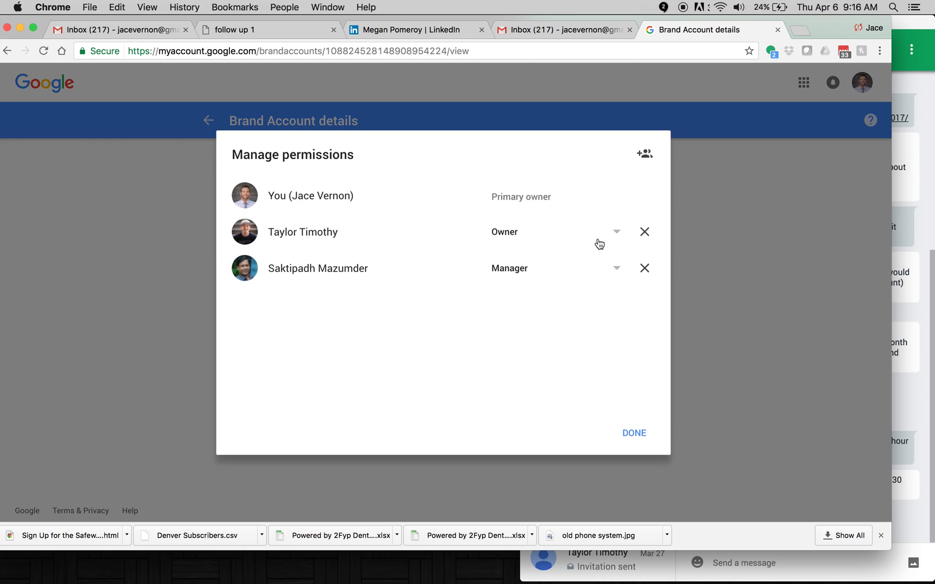
left_click(643, 153)
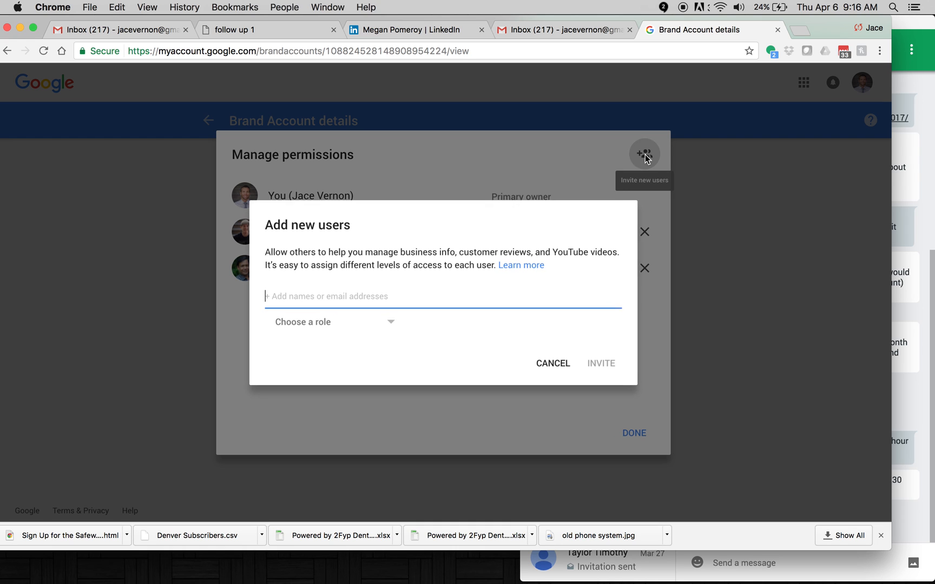
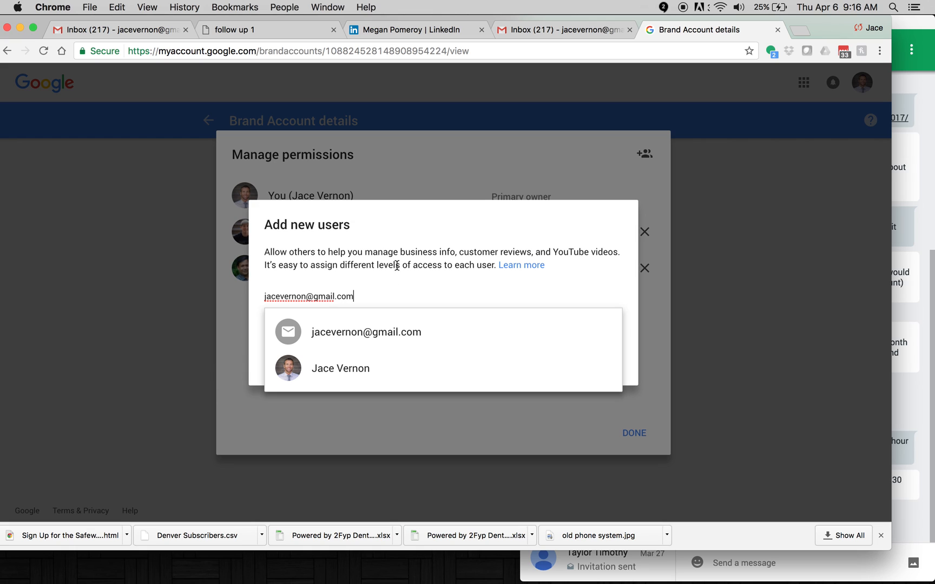
left_click(365, 332)
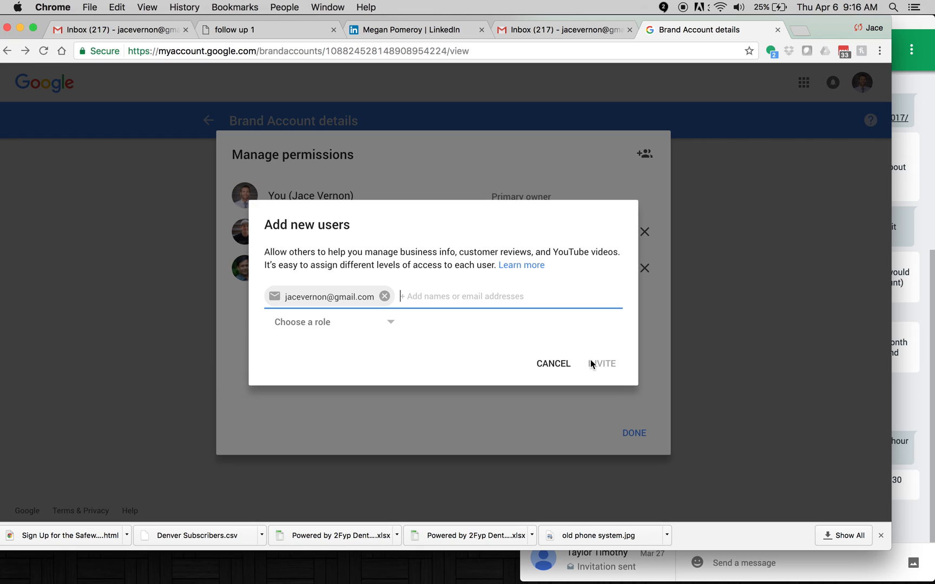
left_click(384, 296)
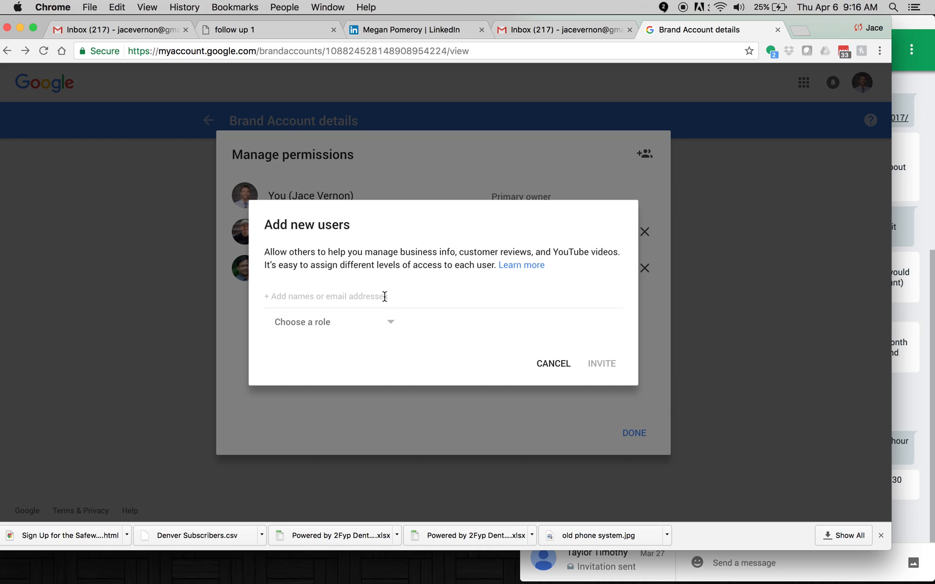
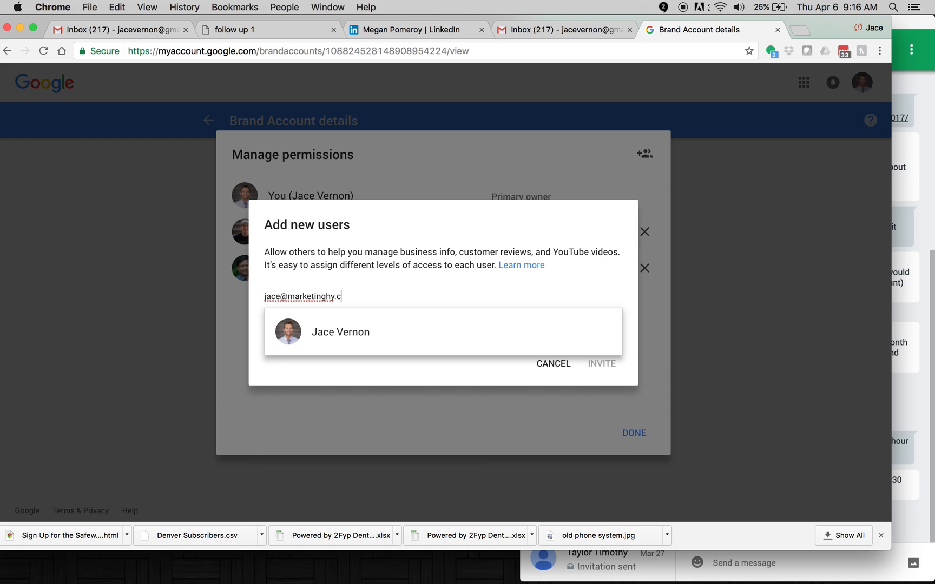
left_click(341, 332)
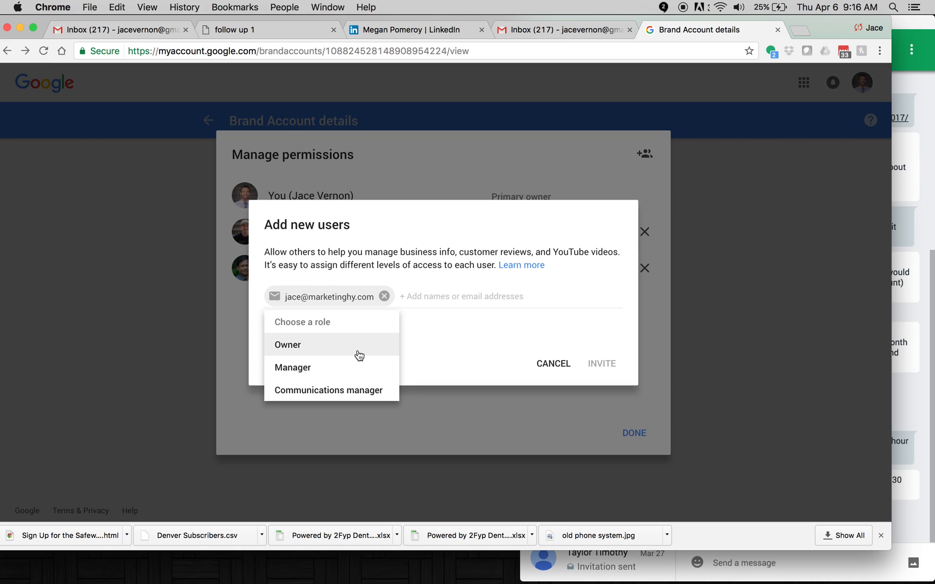
Assign the Manager role and send the invitation
left_click(293, 367)
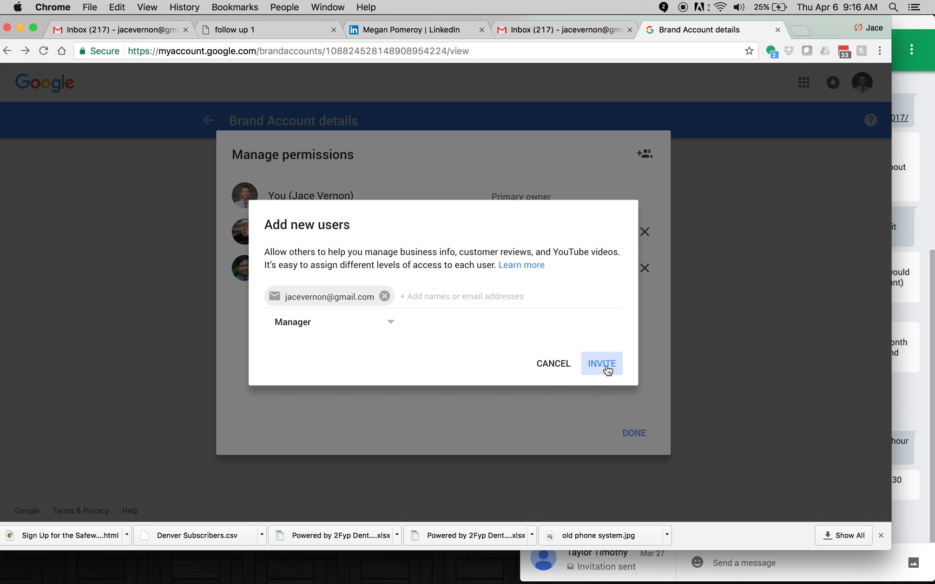
left_click(601, 364)
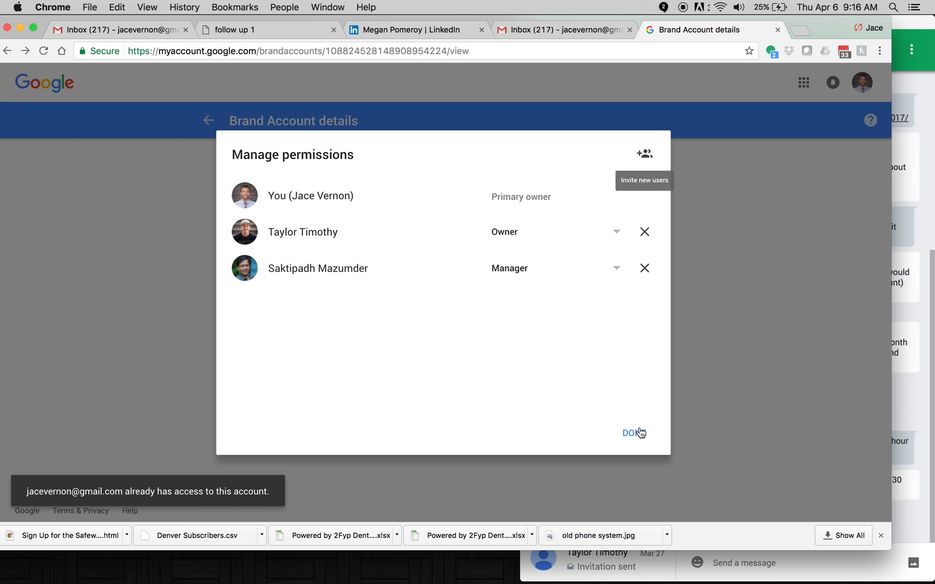
Close Manage permissions to return to the marketing hy Brand Account details page
left_click(631, 433)
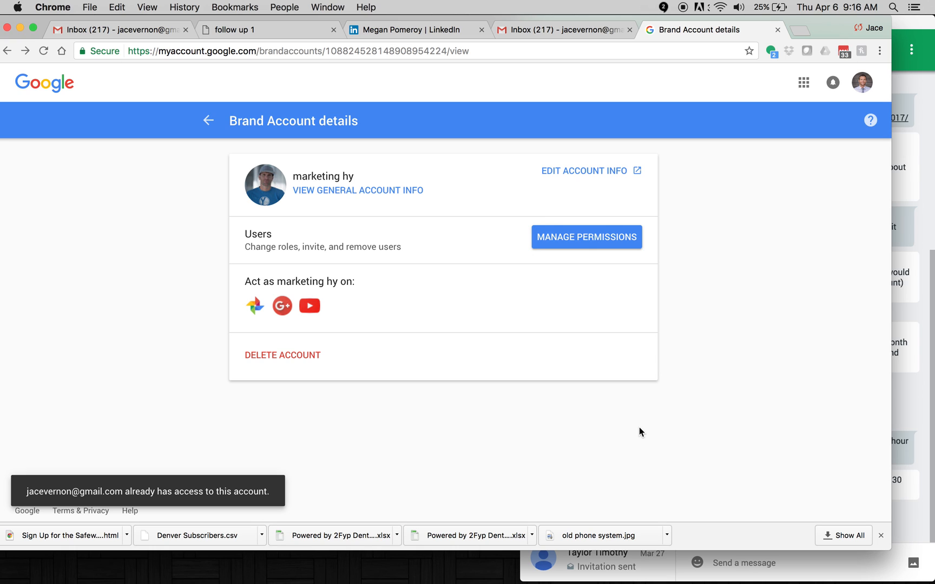
mouse_move(463, 63)
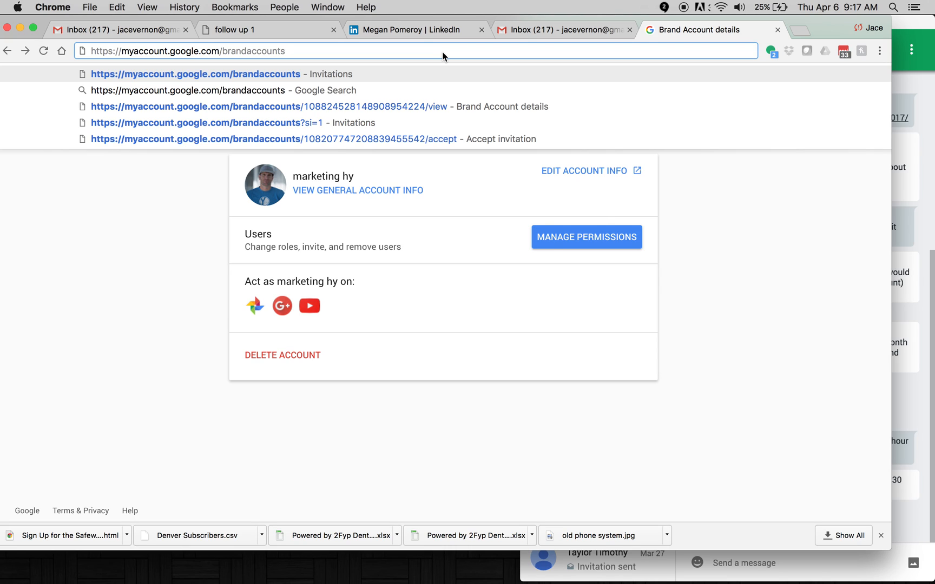
Go to myaccount.google.com/brandaccounts, check Pending invitations and review the Brand Accounts list
left_click(285, 51)
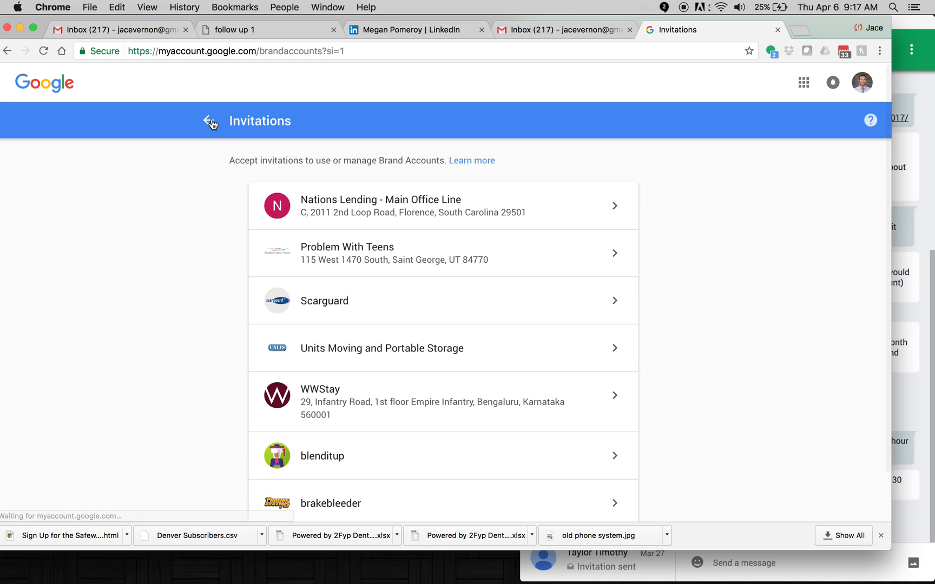
left_click(208, 122)
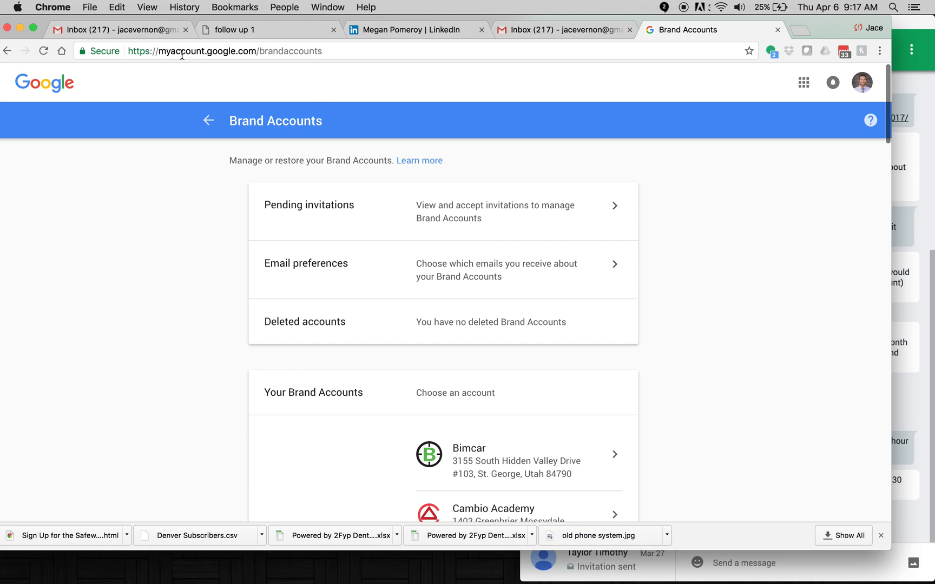
mouse_move(339, 131)
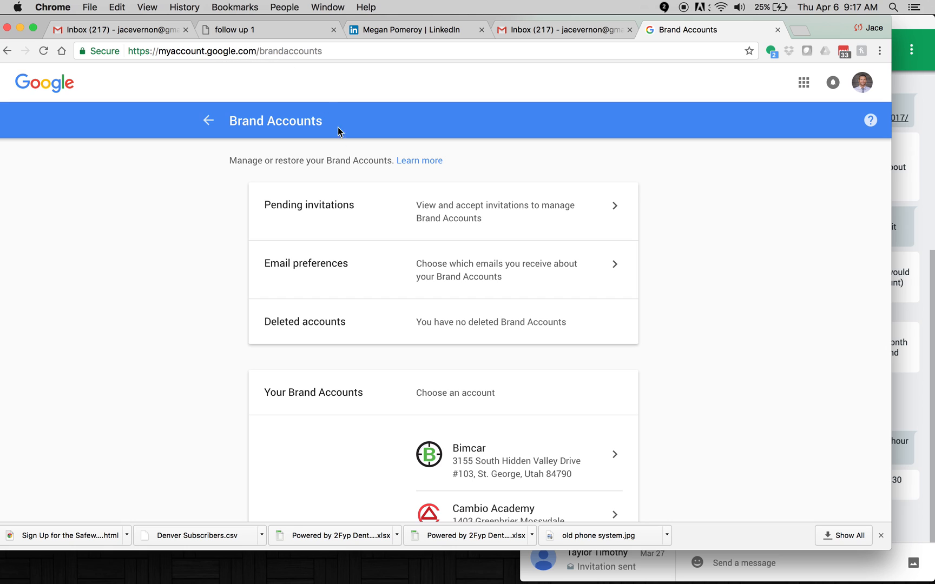
scroll("down", 3)
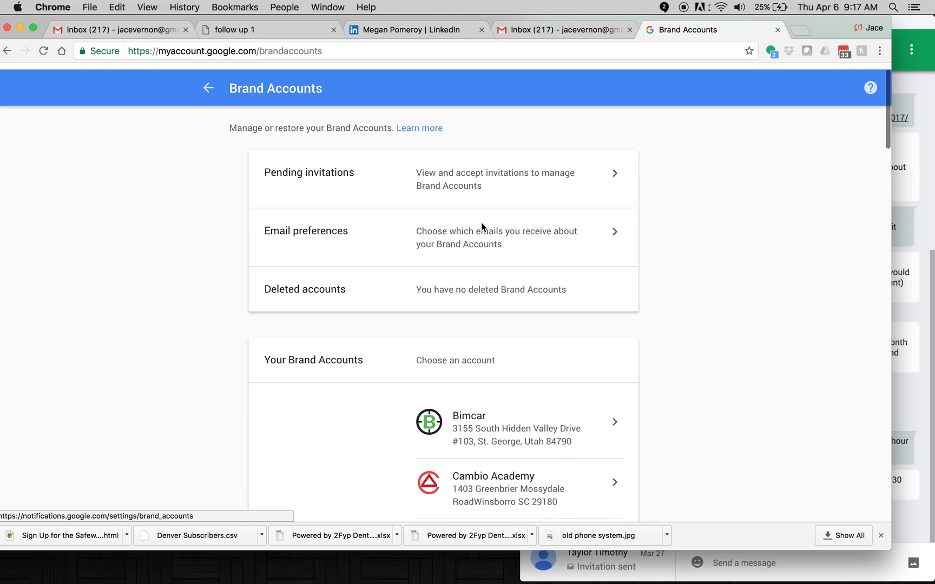
left_click(308, 178)
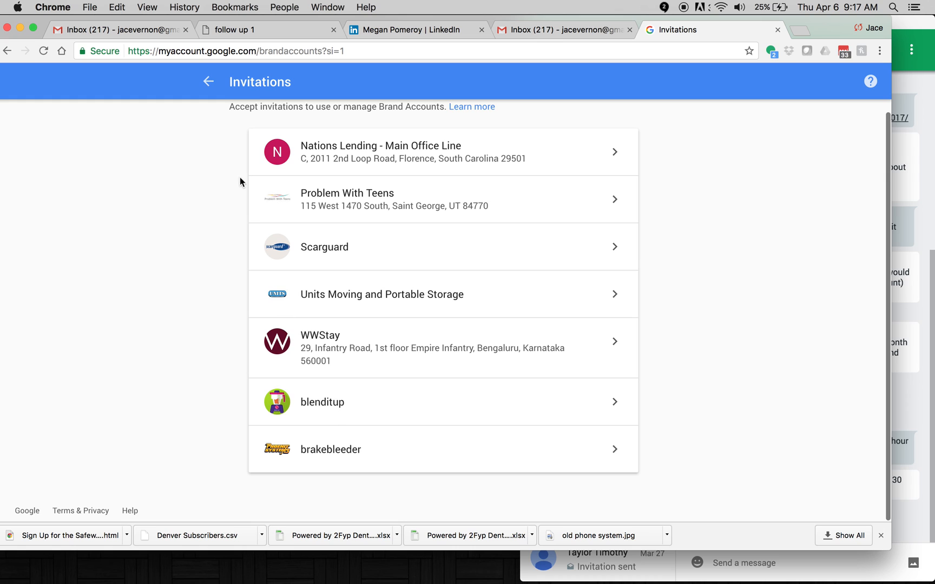
left_click(7, 51)
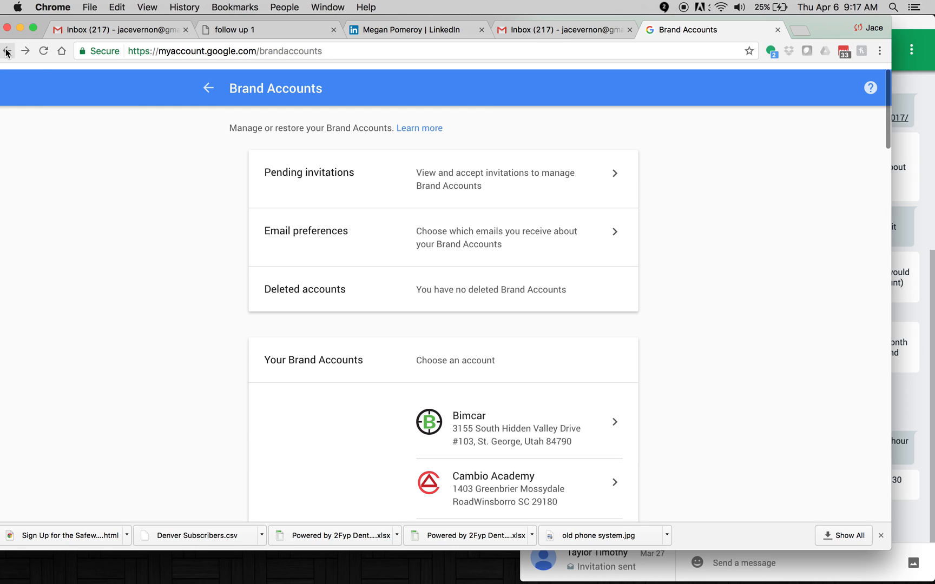
scroll("down", 3)
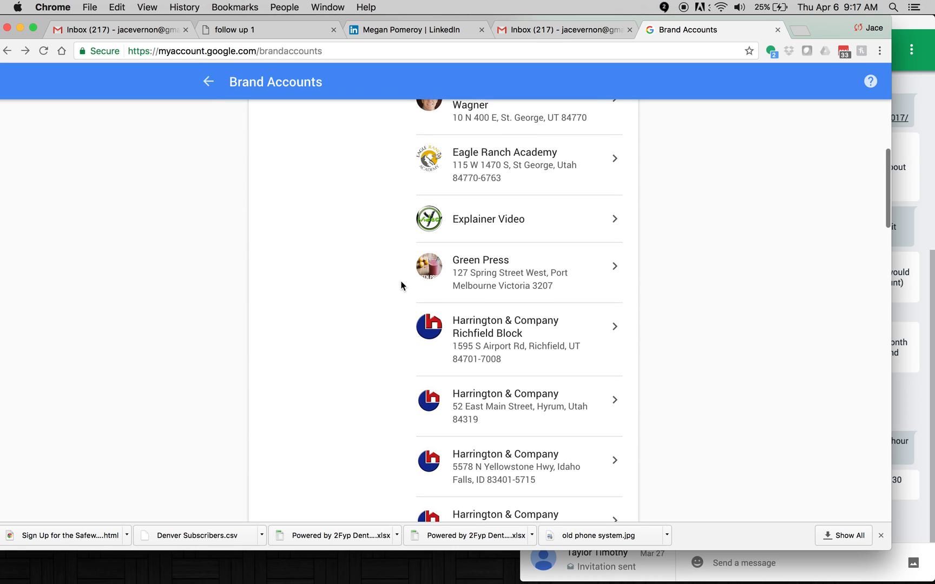
scroll("down", 3)
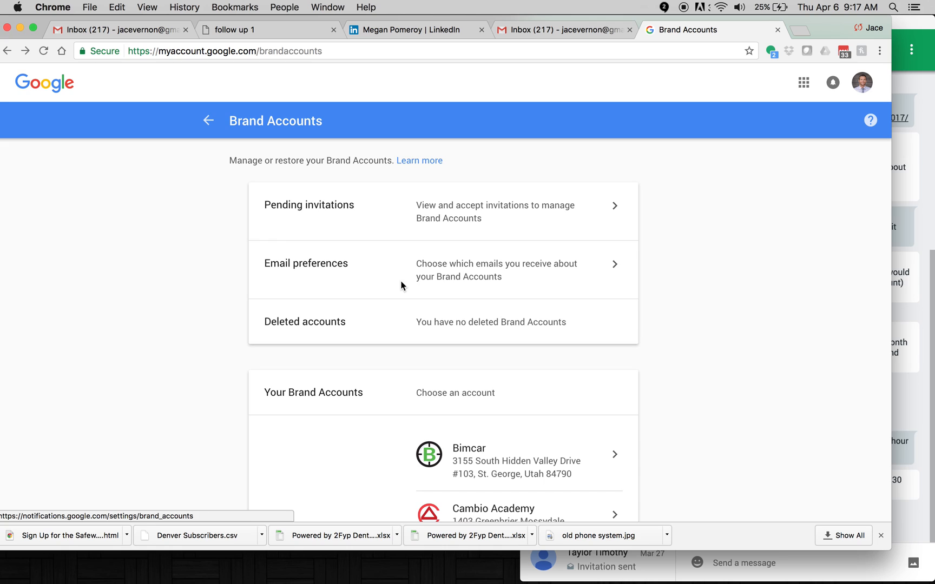
In Email preferences, leave 'You're invited to manage a Brand Account' emails off and return to the overview
left_click(306, 263)
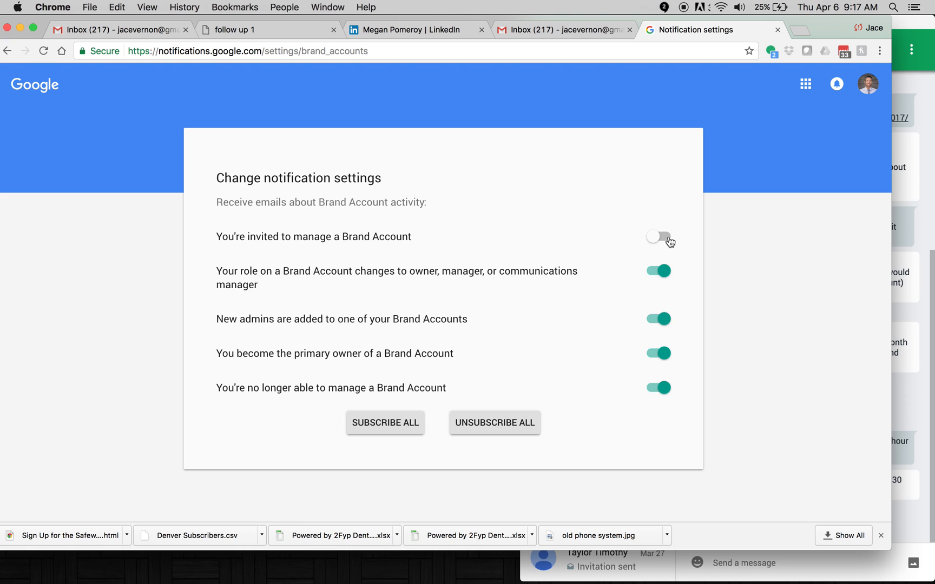
left_click(658, 237)
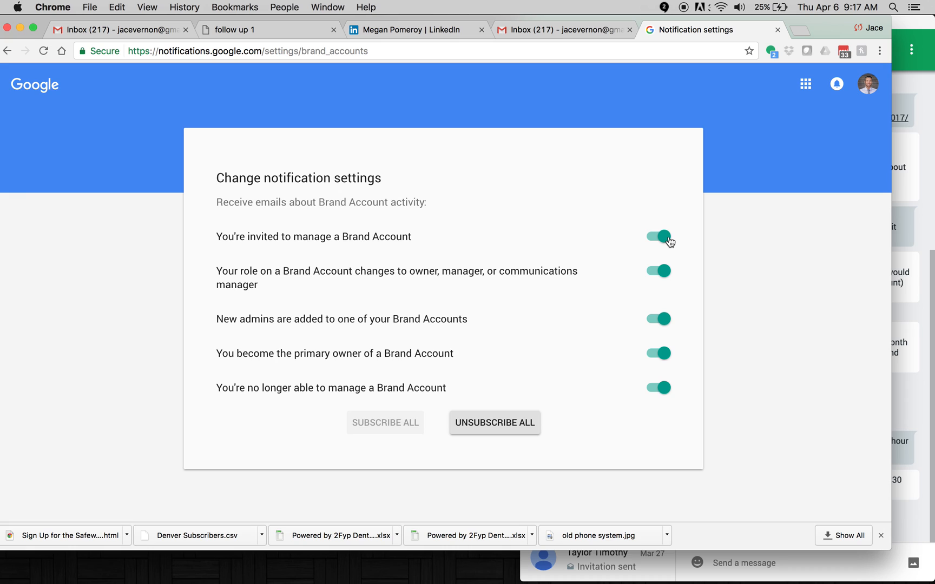
left_click(658, 236)
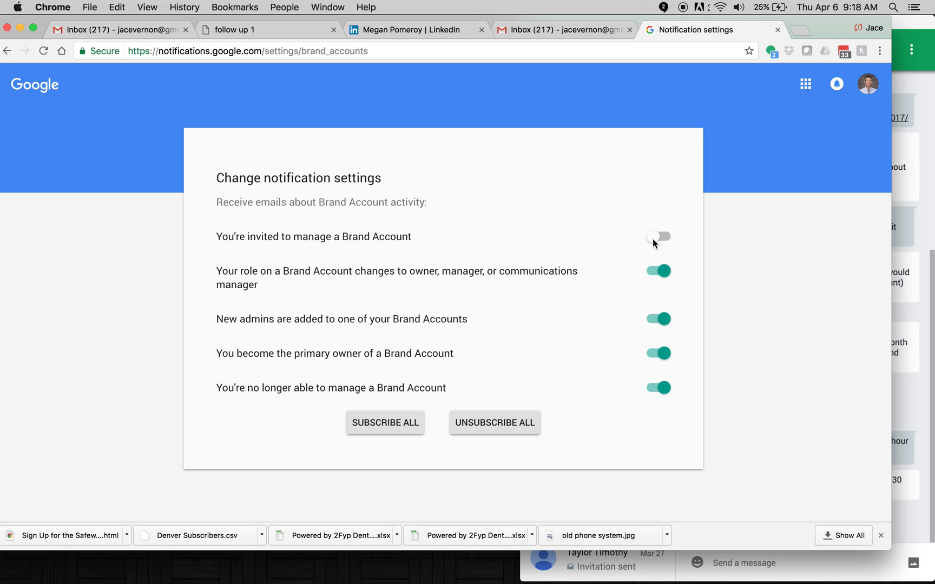
left_click(247, 50)
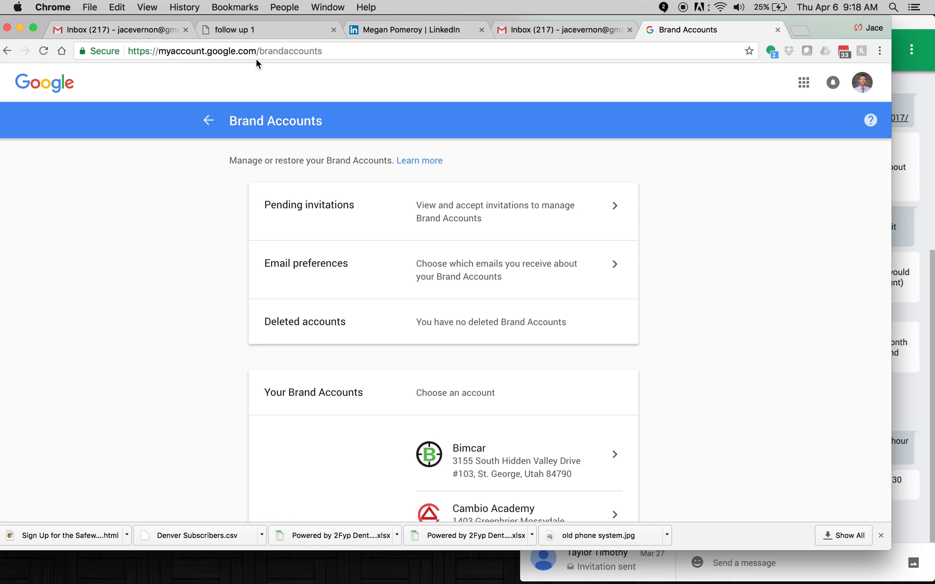
mouse_move(326, 77)
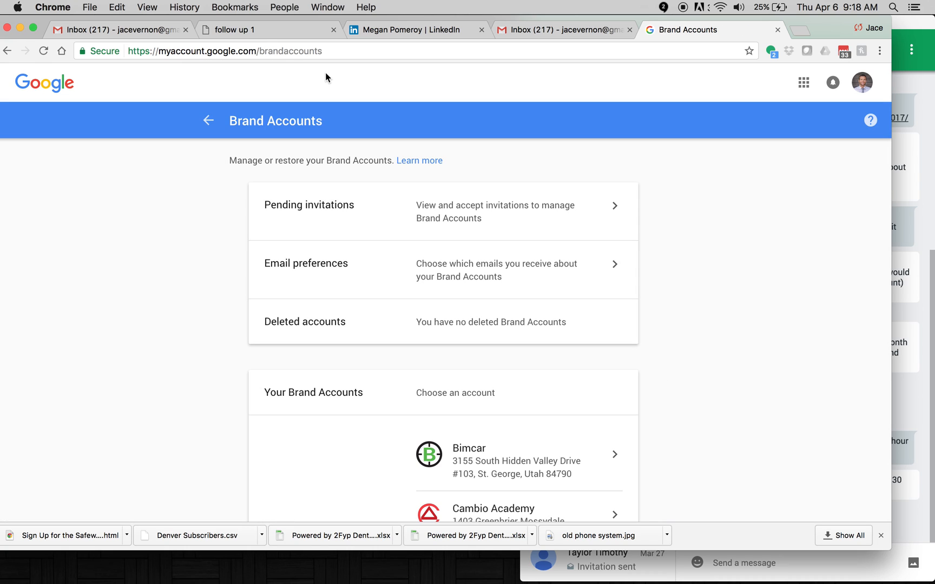
scroll("down", 3)
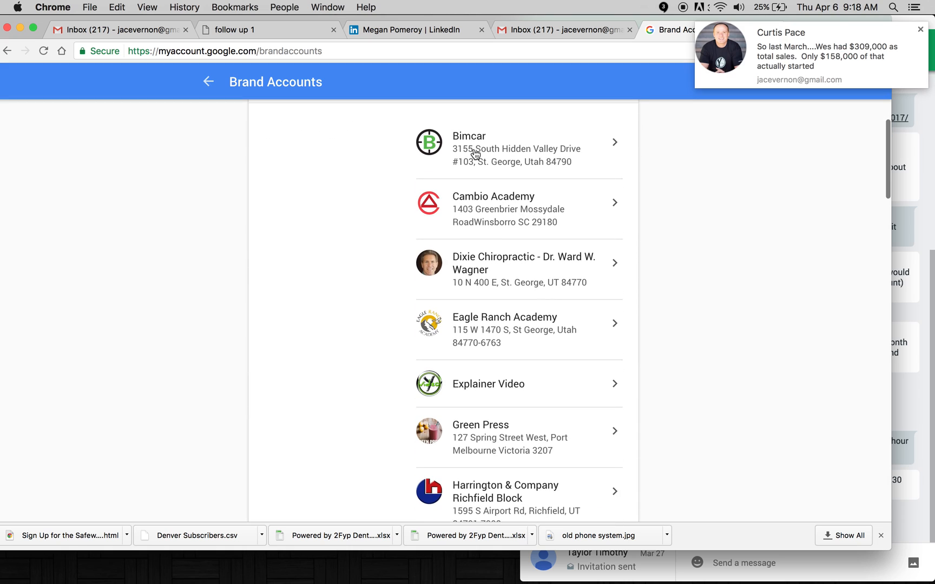